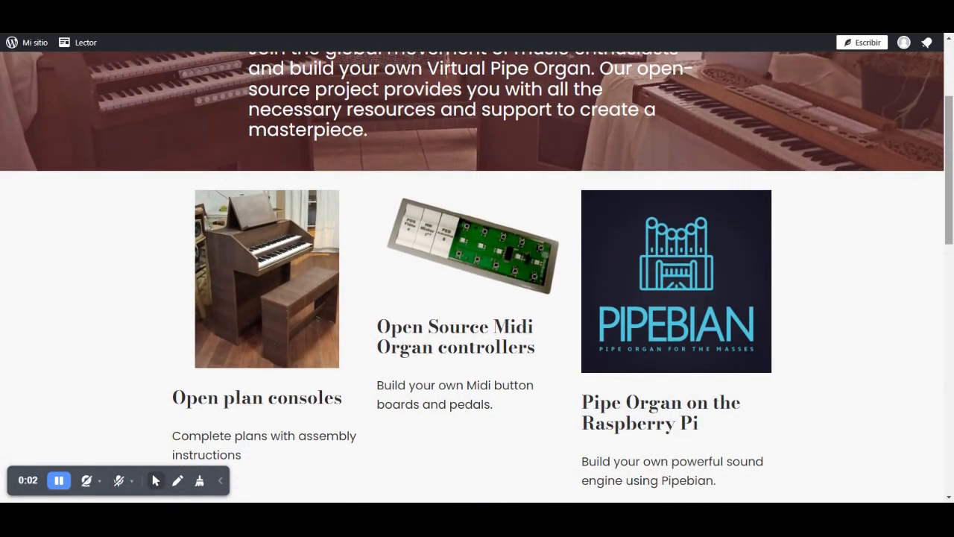
scroll(down, 3)
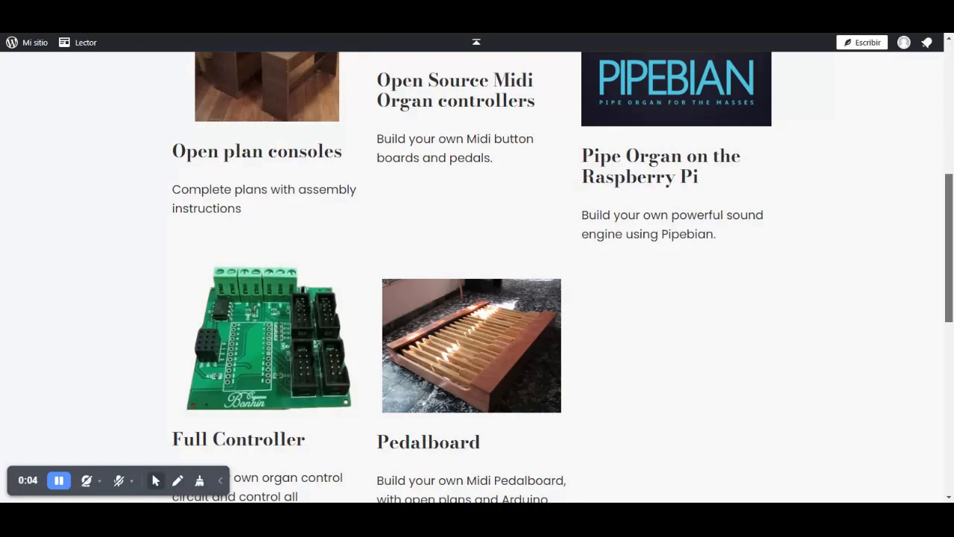
scroll(down, 3)
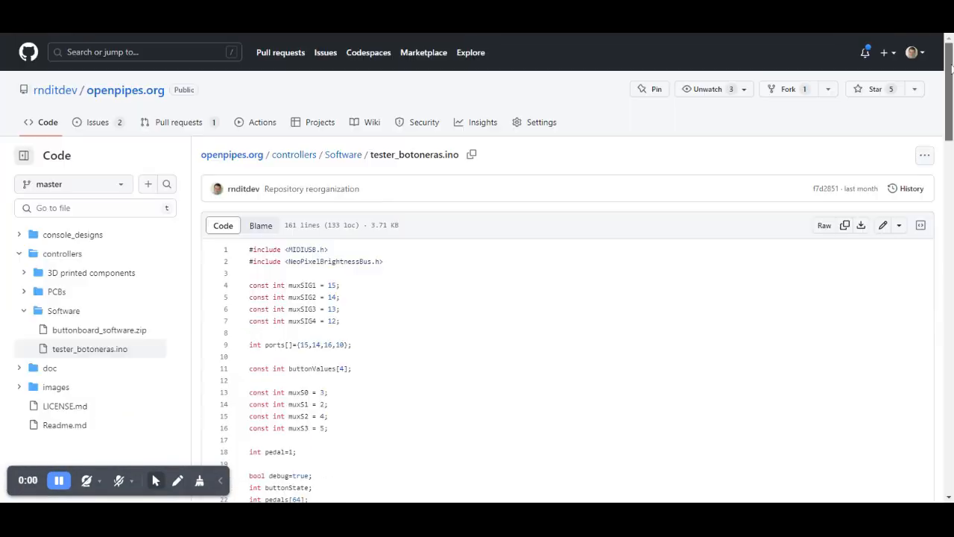
scroll(down, 3)
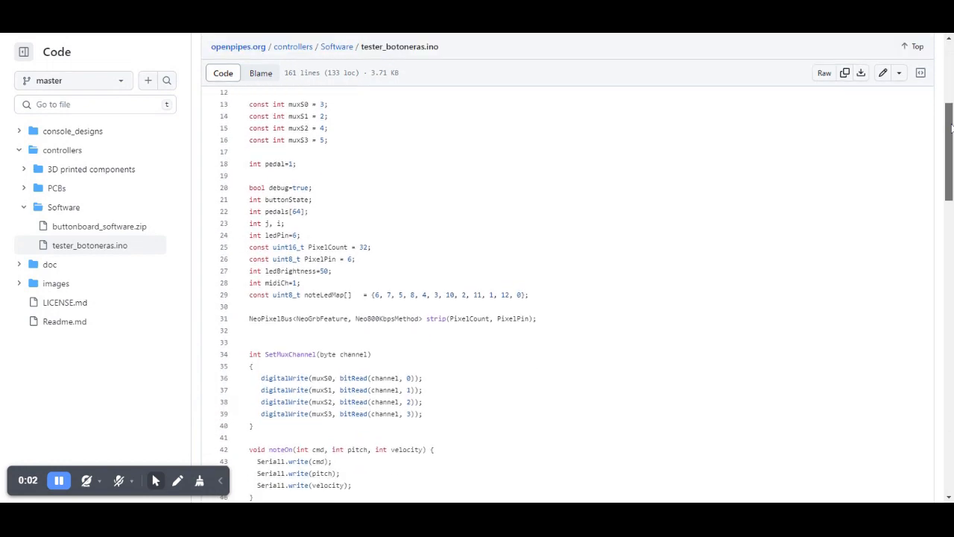
scroll(down, 3)
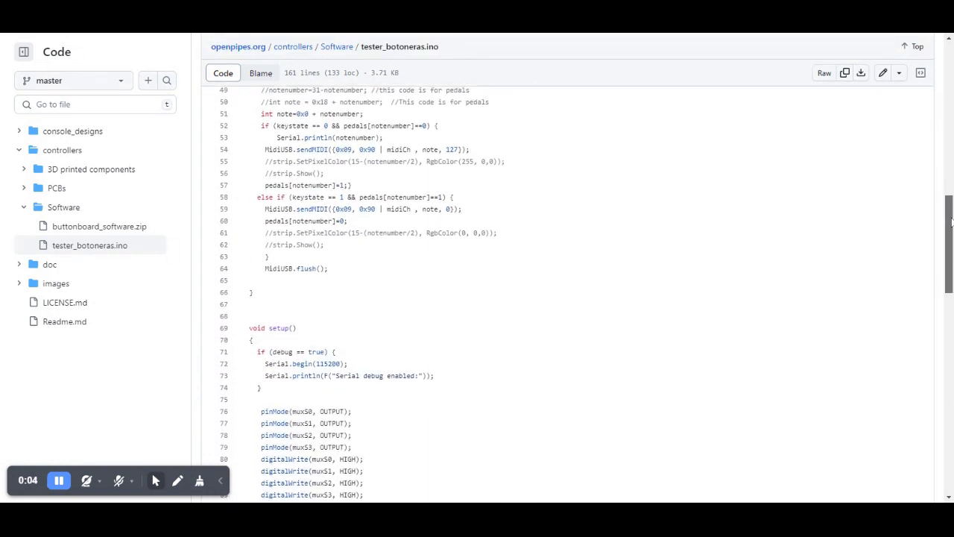
scroll(down, 3)
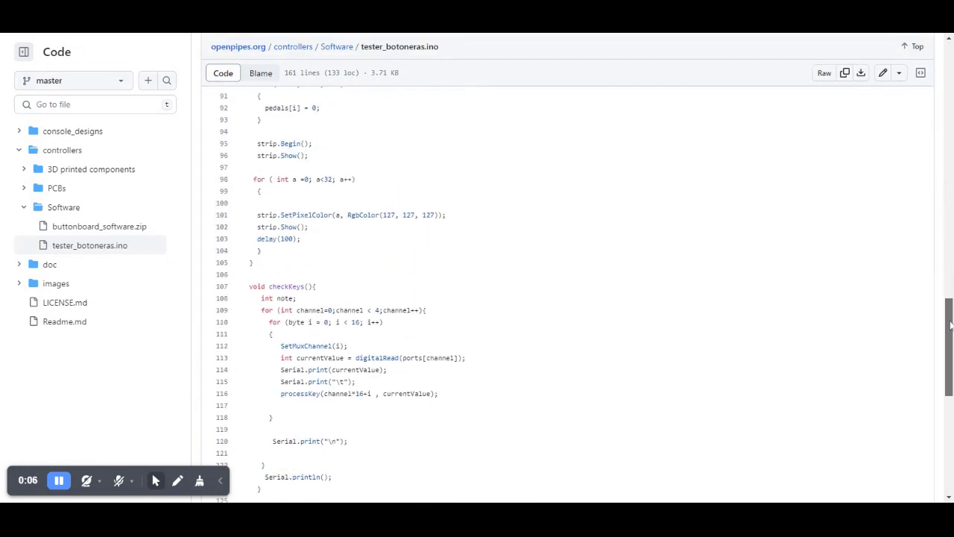
scroll(down, 3)
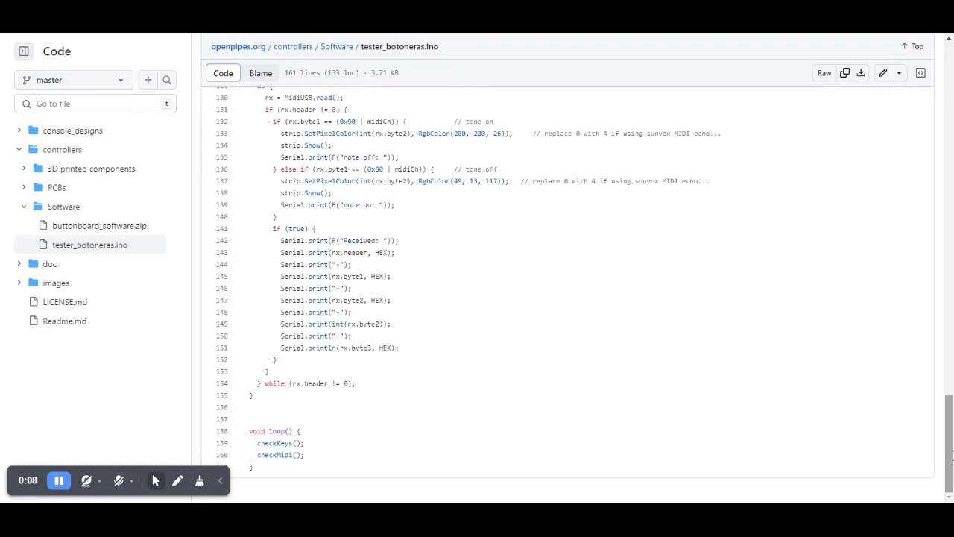